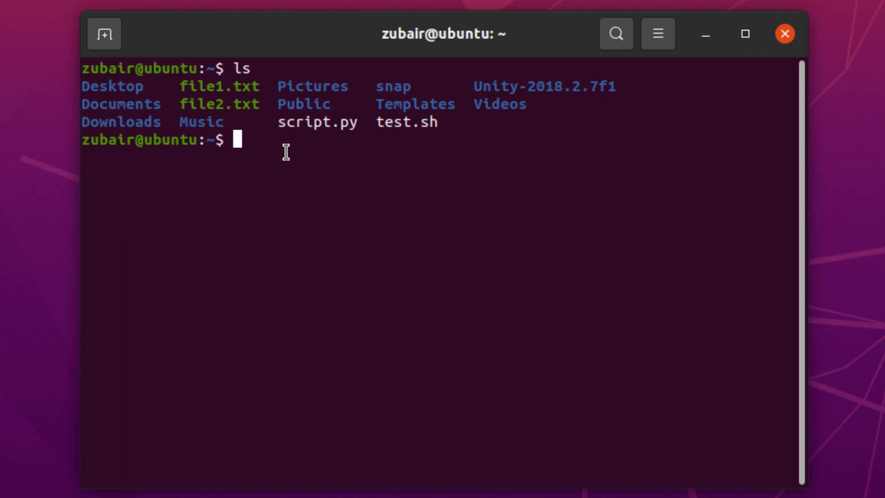
# Run ls -l to list the home folder with permissions, owner, size and date.
pyautogui.write('ls')
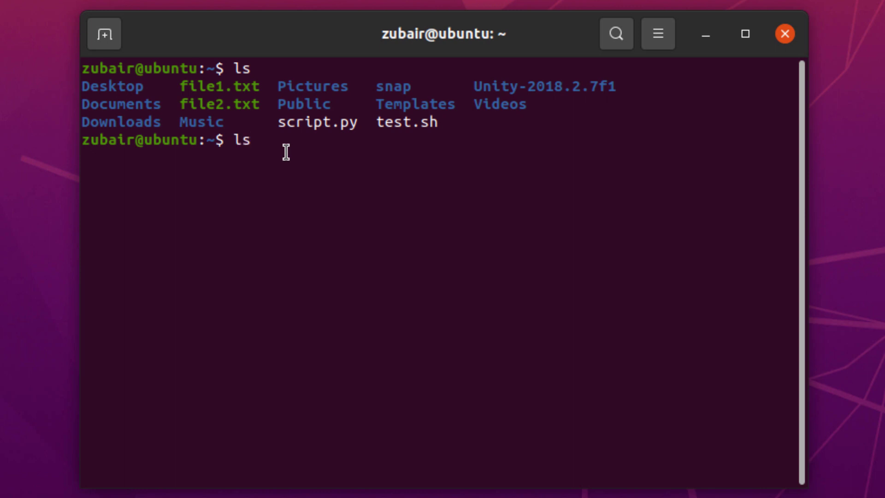
pyautogui.write('-l')
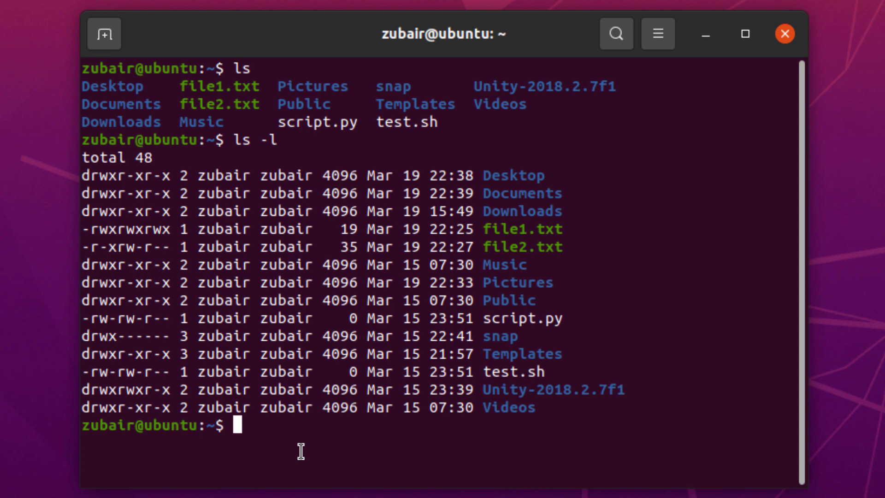
# Run ls -a to reveal hidden entries like .bashrc, .config and .ssh.
pyautogui.write('ls')
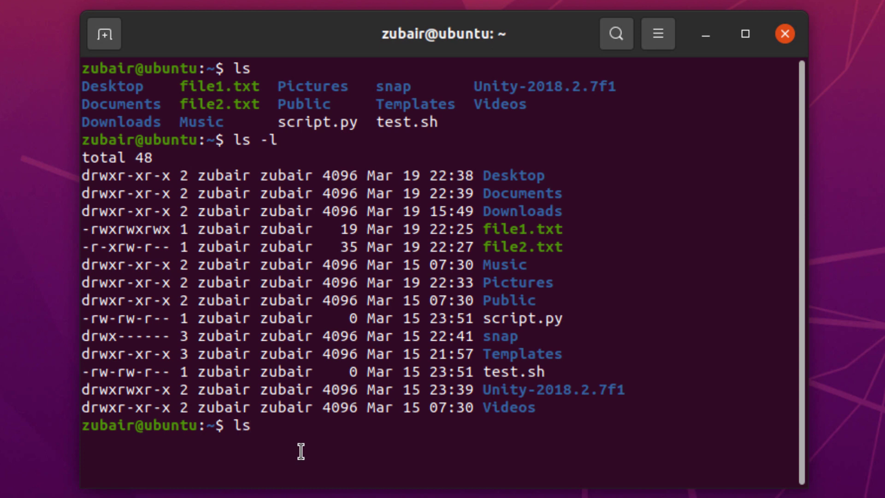
pyautogui.write('ls -a')
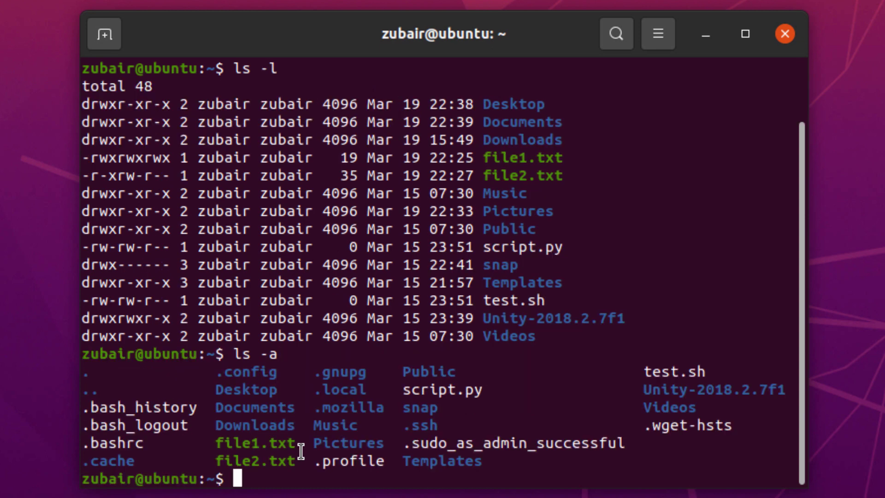
pyautogui.moveTo(474, 457)
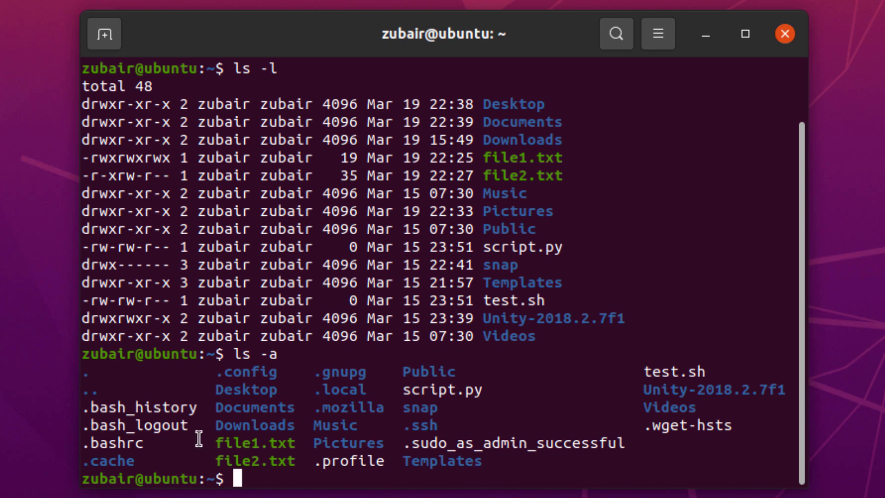
pyautogui.moveTo(420, 479)
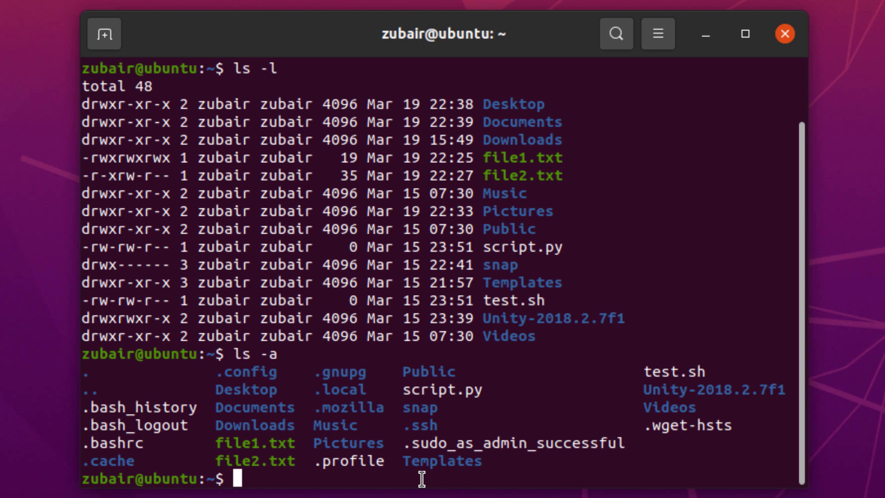
# Run ls -F to mark directories with a slash and executables with a star.
pyautogui.write('ls -F')
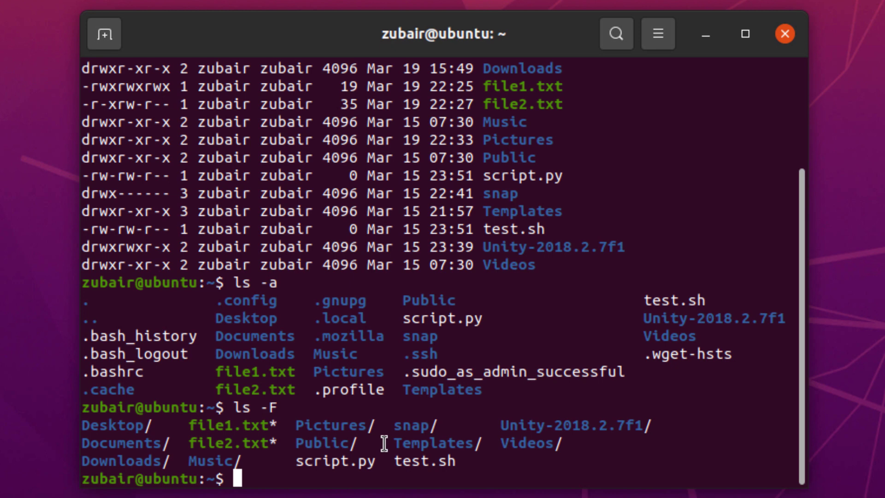
pyautogui.moveTo(281, 480)
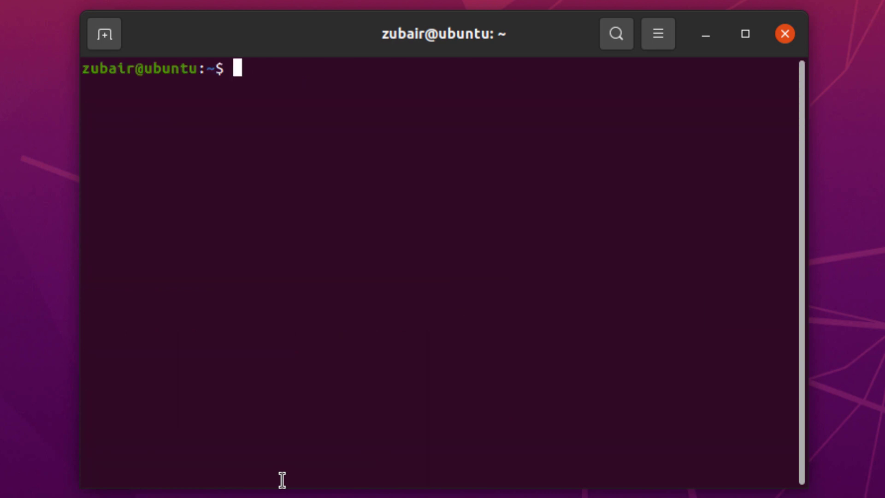
# Run ls Desktop/ Downloads/ to list both folders' contents in one output.
pyautogui.write('l')
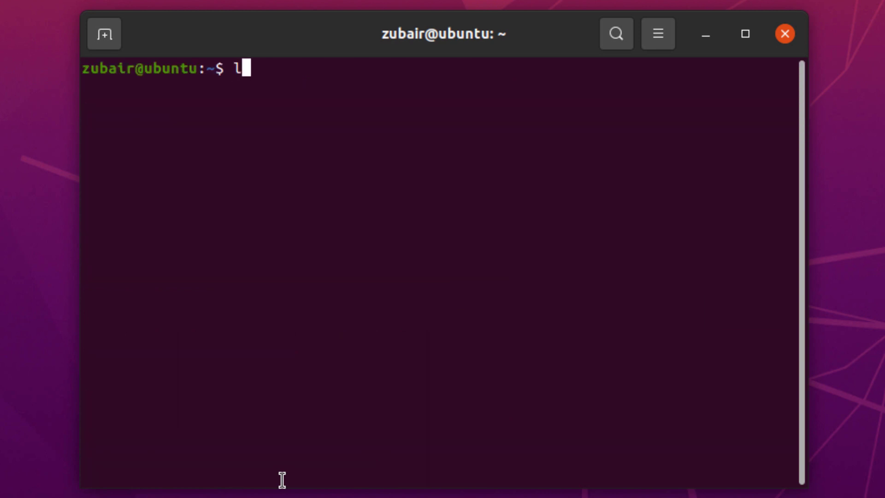
pyautogui.write('s')
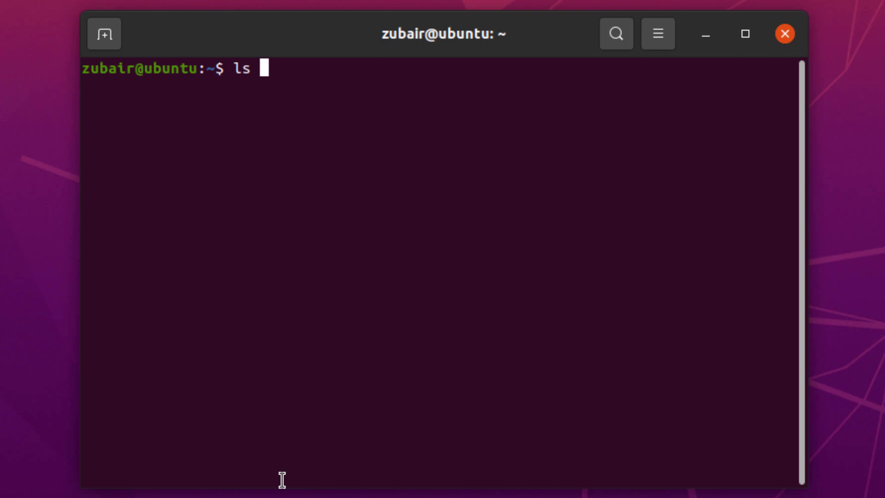
pyautogui.write('Desktop/ Downloads/')
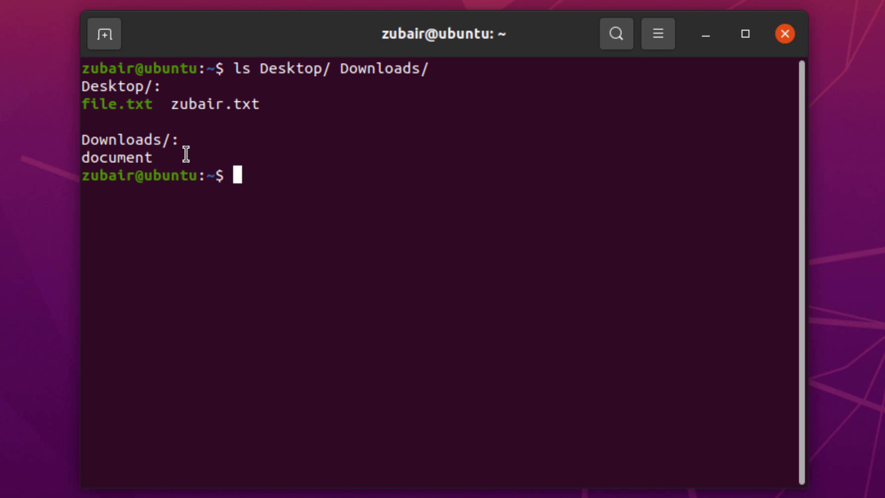
# Run ls -lh for a long listing with human-readable sizes such as 4.0K.
pyautogui.write('l')
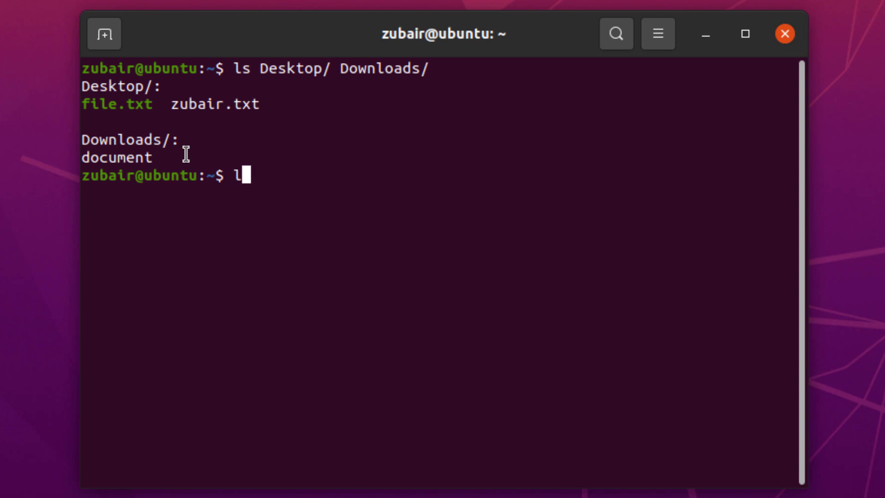
pyautogui.write('s -l')
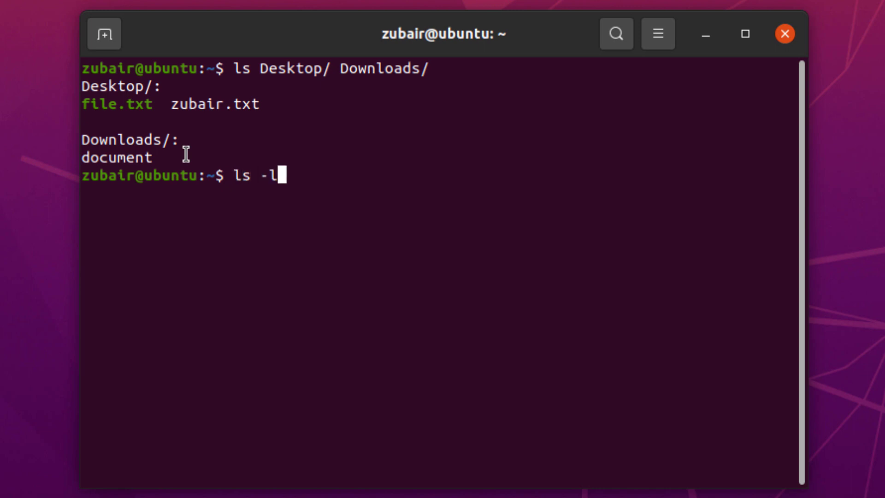
pyautogui.write('h')
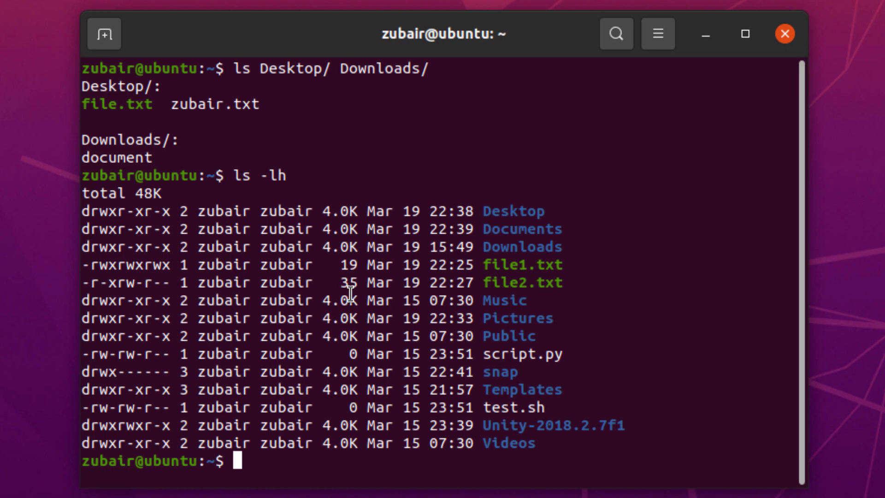
# Run ls -lS for a long listing sorted by size, largest first.
pyautogui.write('ls')
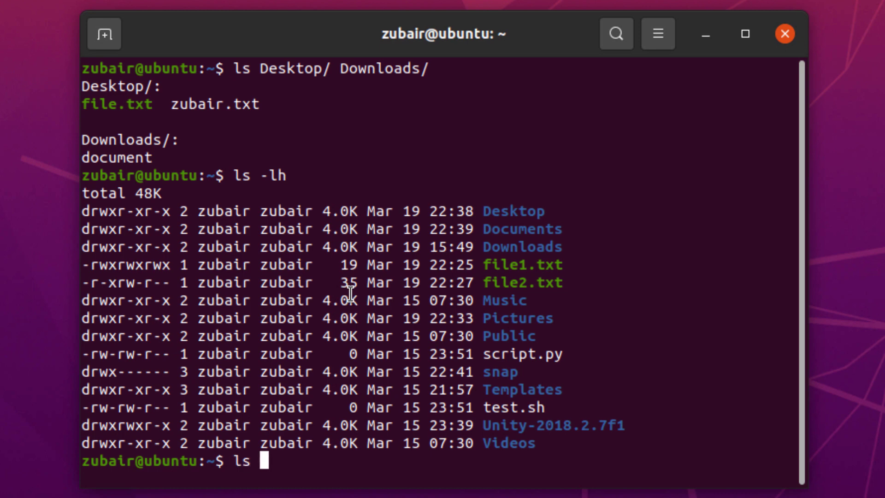
pyautogui.write('-lS')
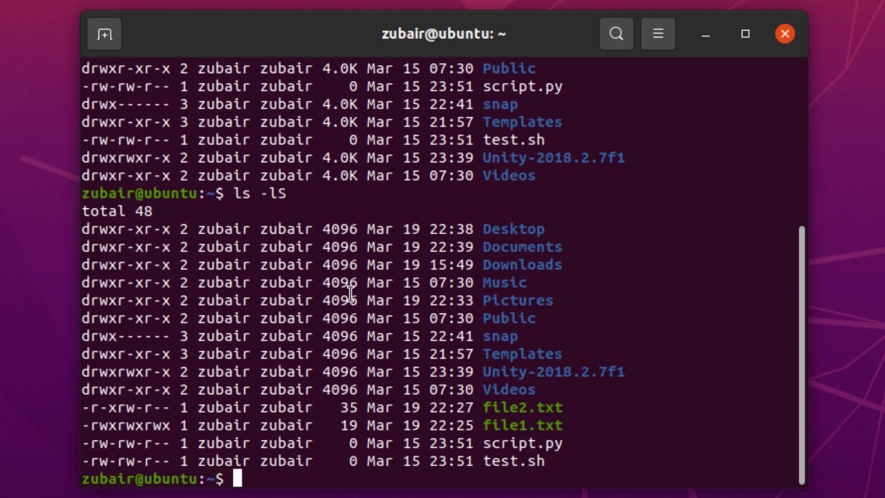
pyautogui.write('l')
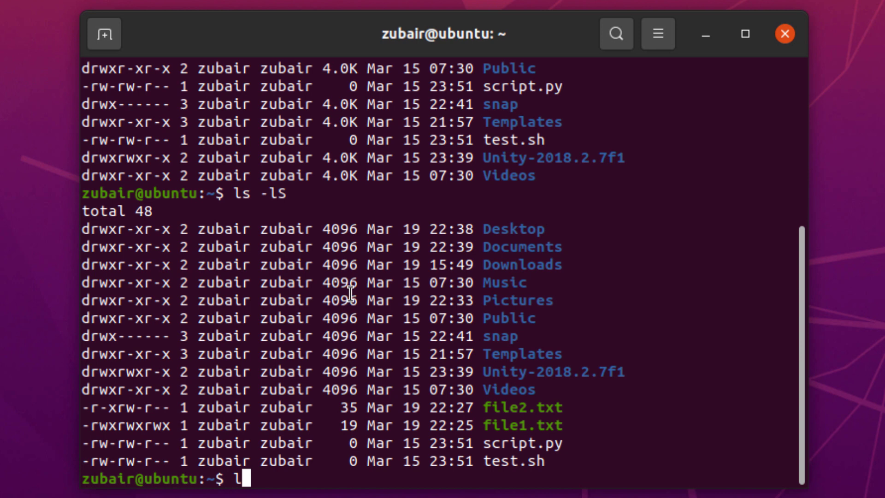
# Run ls -ltr for a long listing sorted by modification date, oldest first.
pyautogui.write('s -')
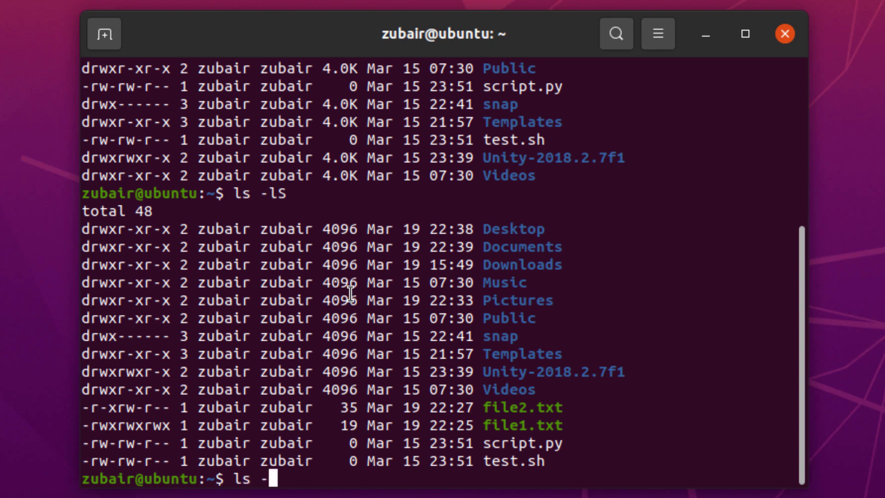
pyautogui.write('tr')
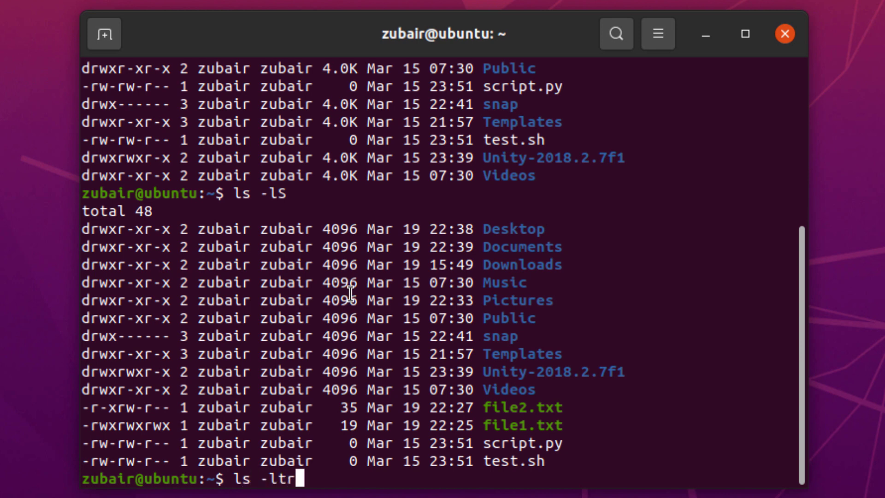
pyautogui.press('Return')
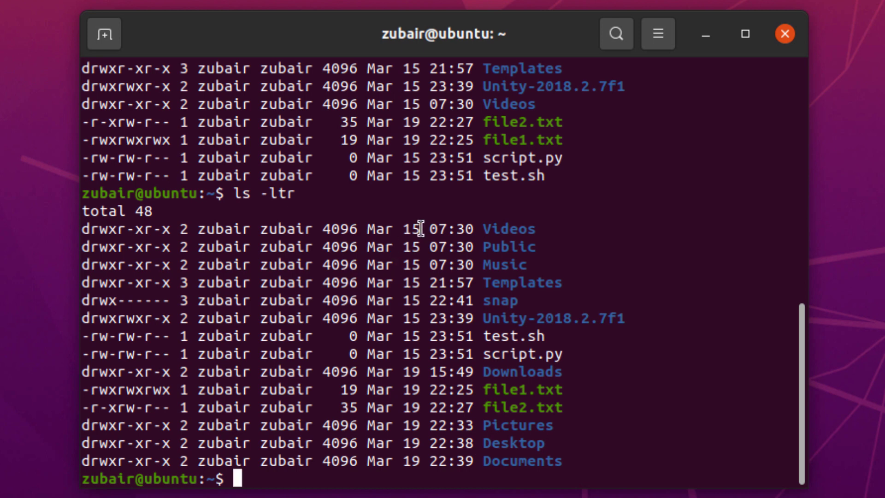
pyautogui.moveTo(488, 193)
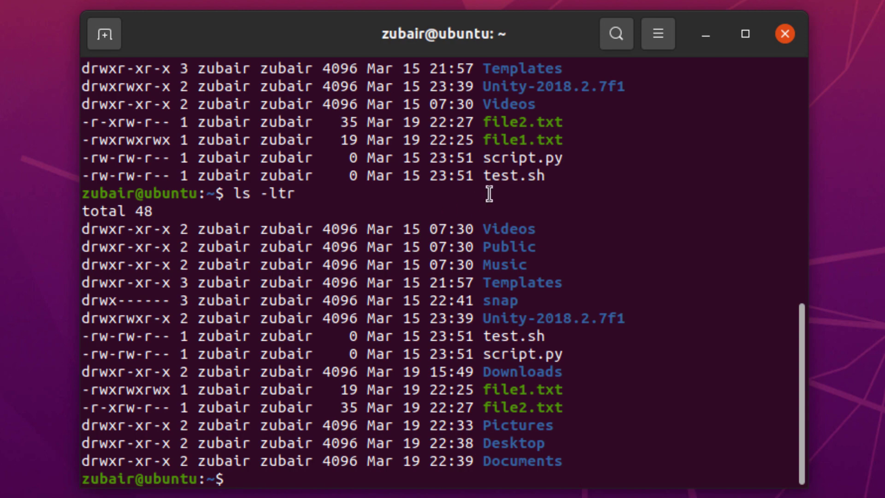